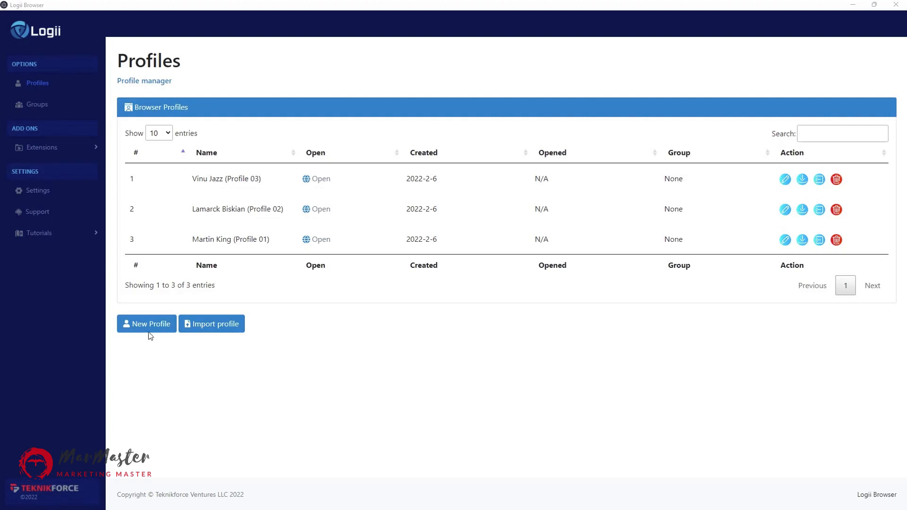
# Create the profile 'My New Profile' with its proxy string and save it to the list.
pyautogui.click(146, 323)
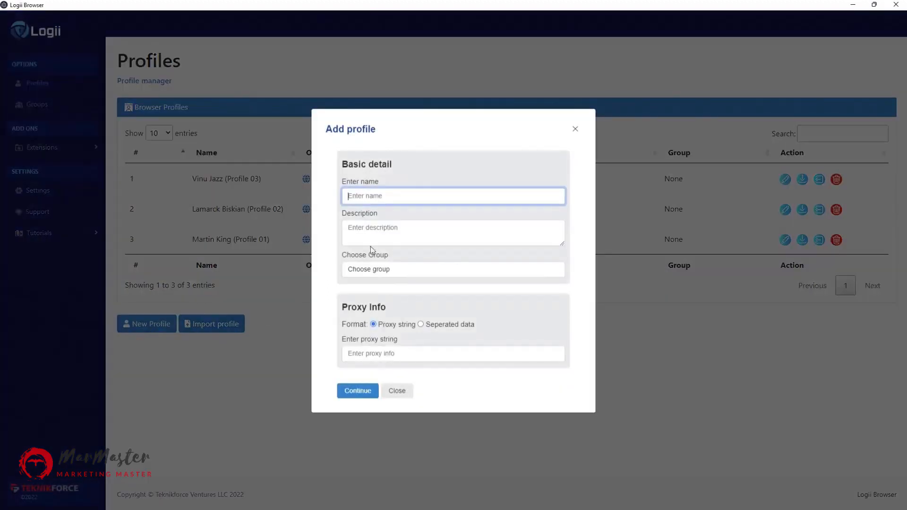
pyautogui.write('My')
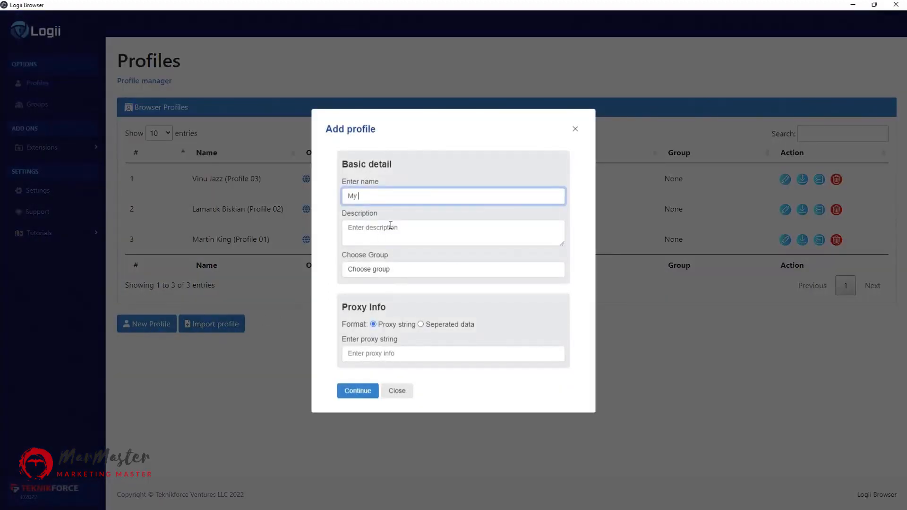
pyautogui.write('New Profile (Jazter')
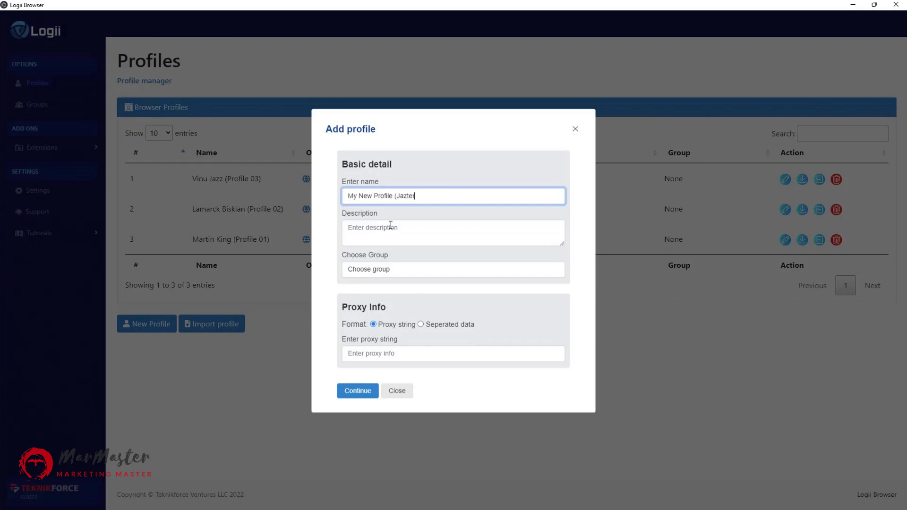
pyautogui.write(')')
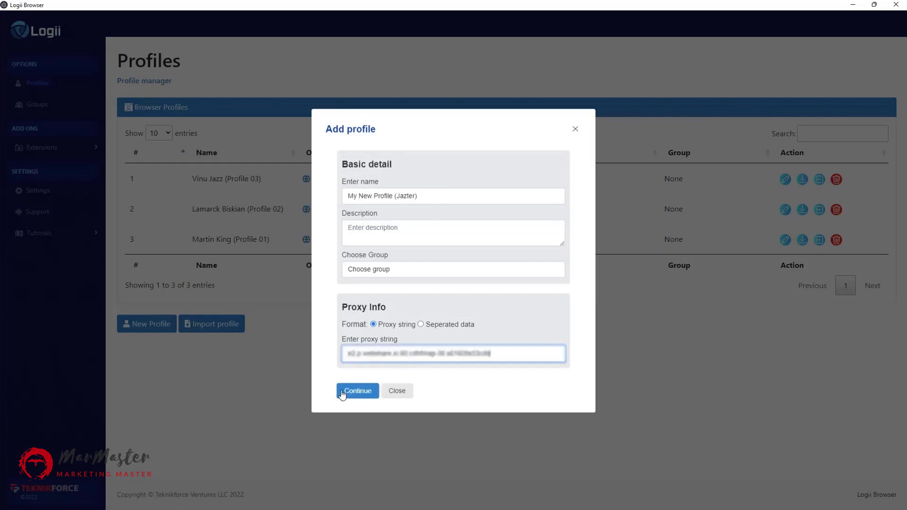
pyautogui.click(357, 390)
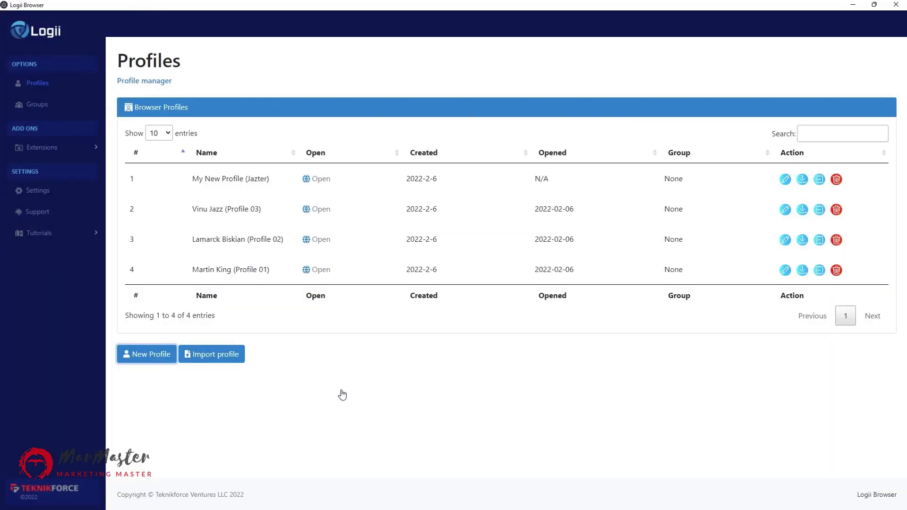
pyautogui.moveTo(335, 352)
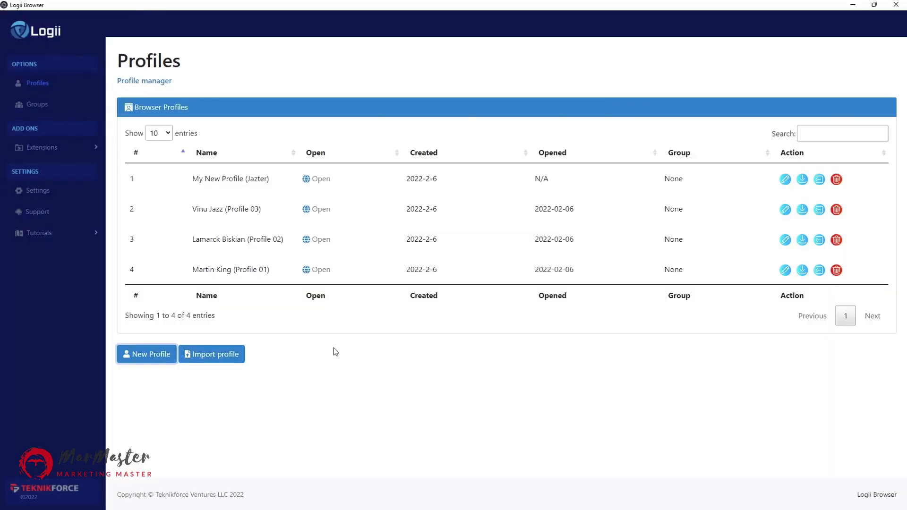
pyautogui.moveTo(294, 236)
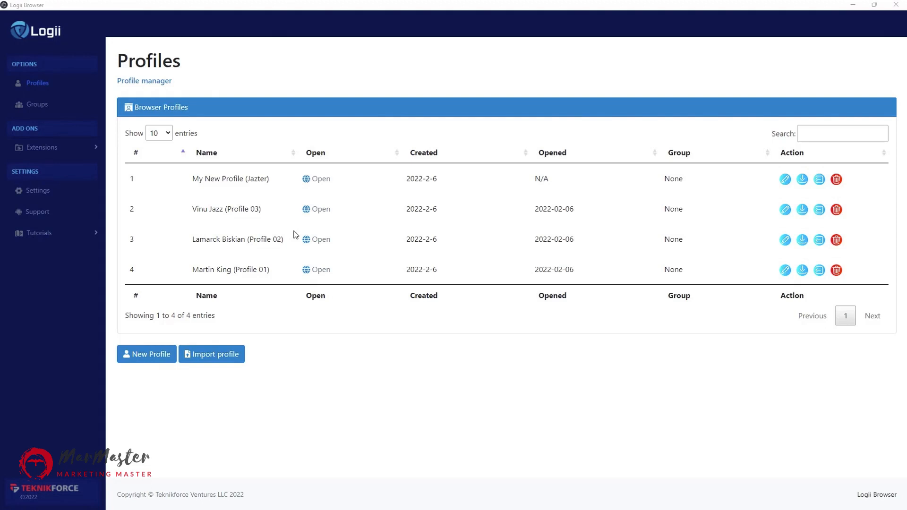
pyautogui.moveTo(270, 257)
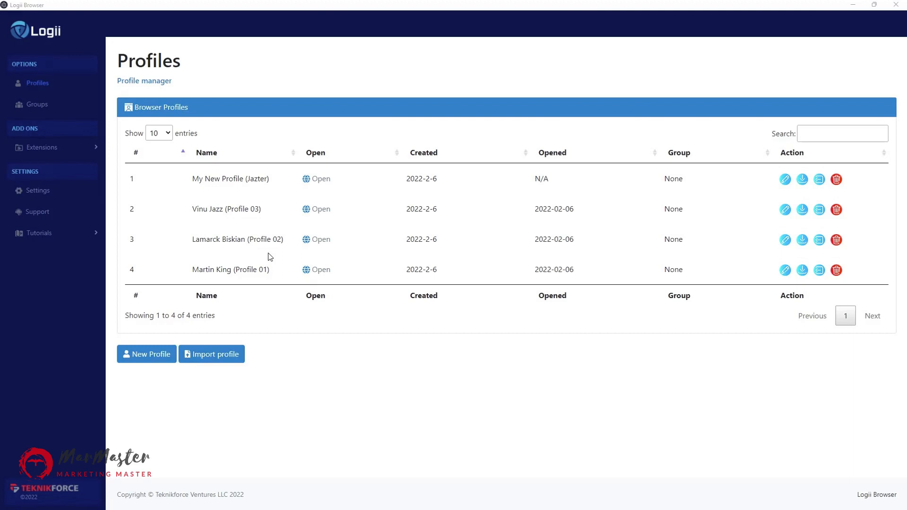
pyautogui.moveTo(248, 216)
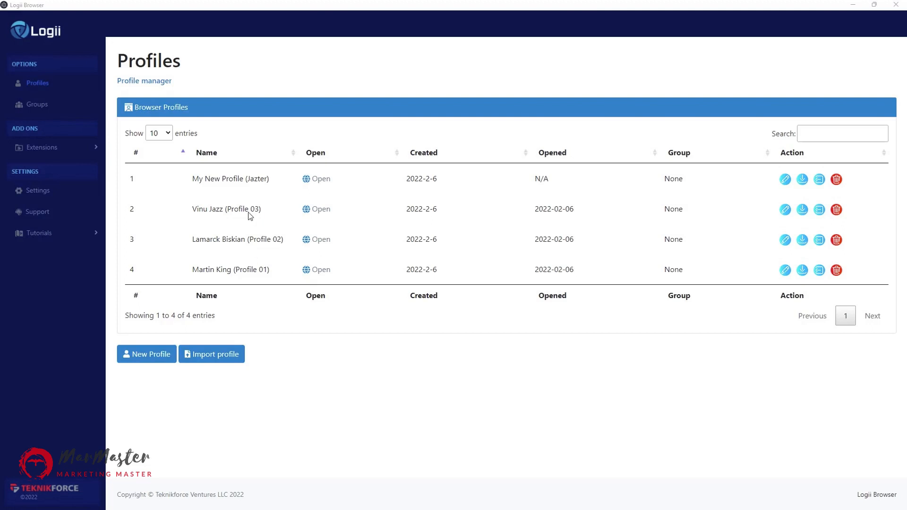
pyautogui.moveTo(210, 278)
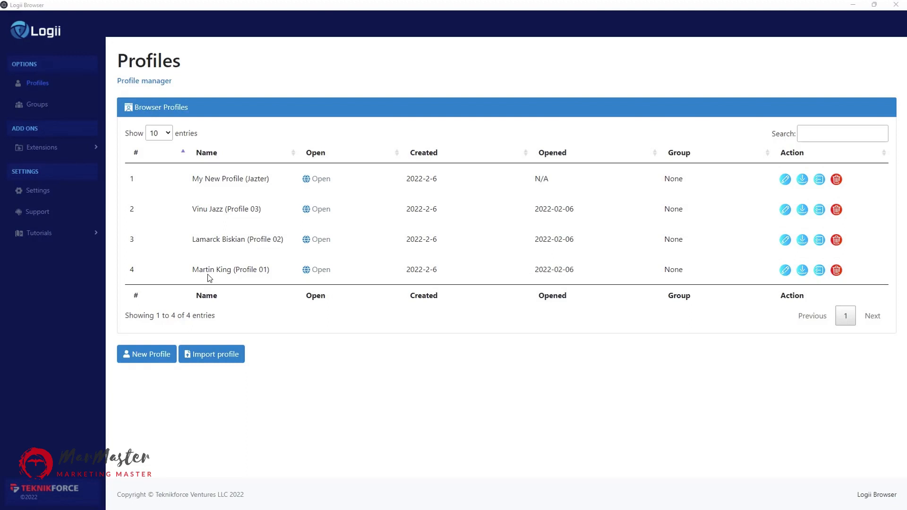
pyautogui.moveTo(246, 284)
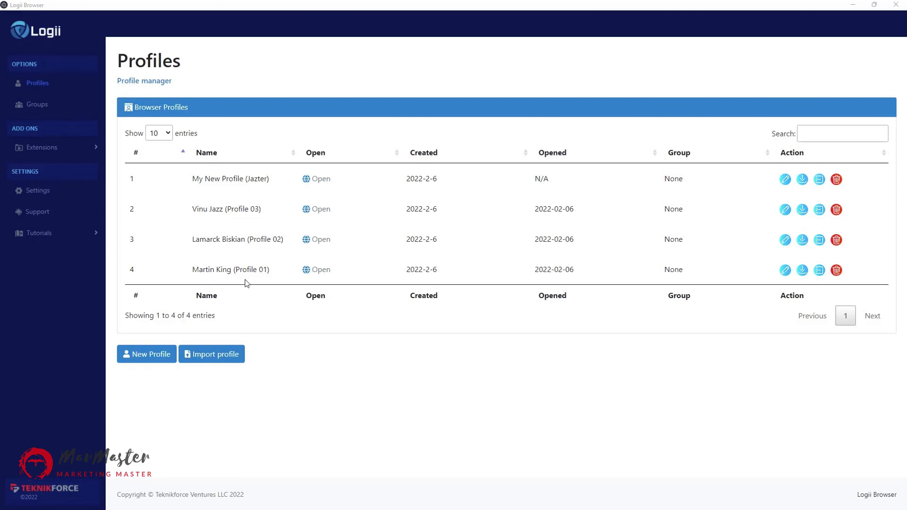
pyautogui.moveTo(241, 331)
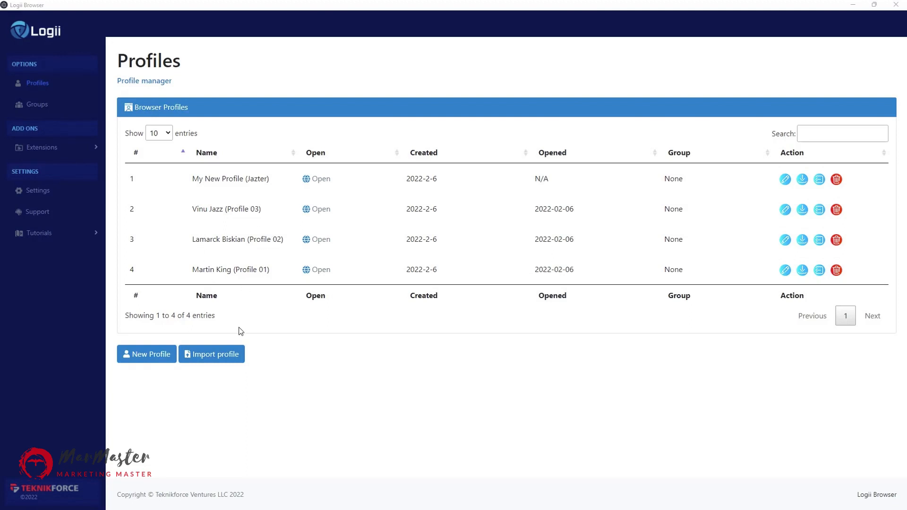
pyautogui.moveTo(265, 309)
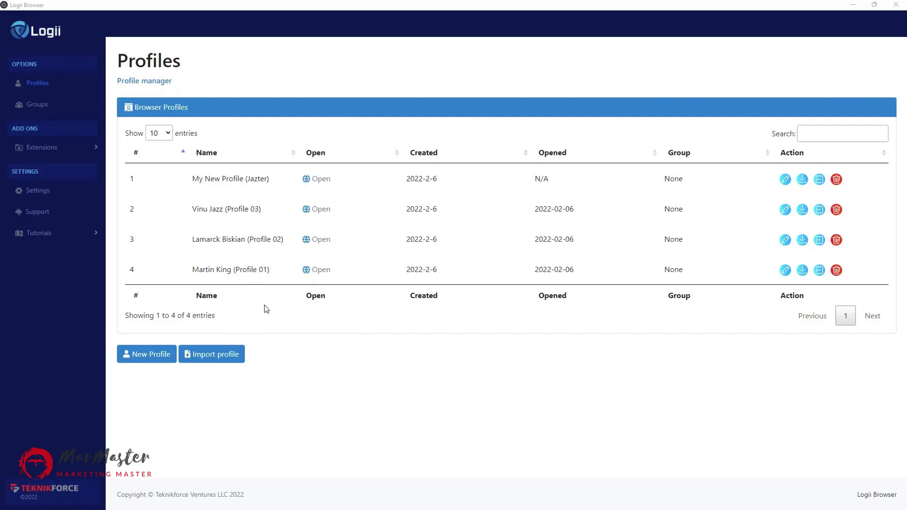
pyautogui.moveTo(315, 269)
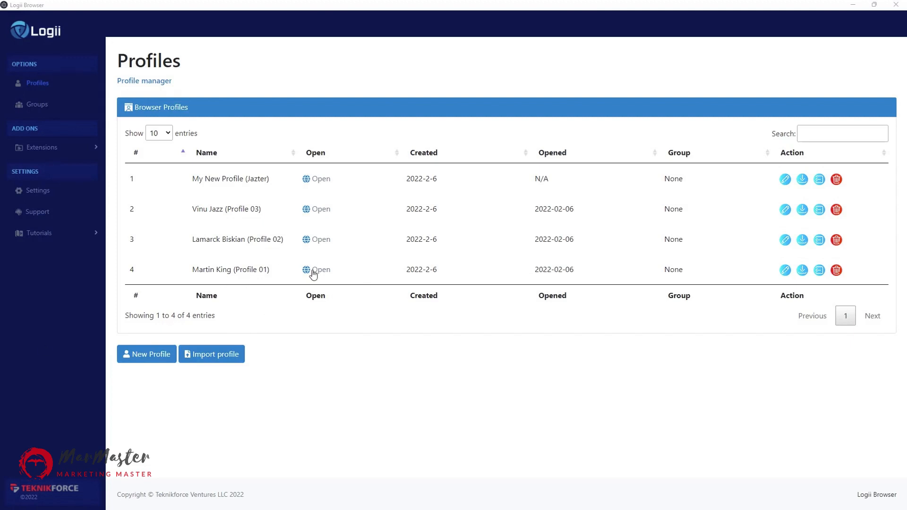
pyautogui.moveTo(324, 198)
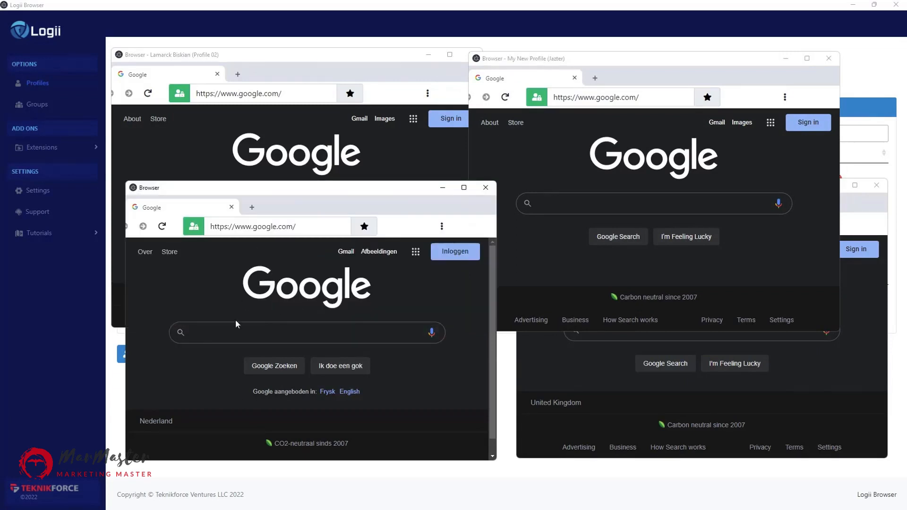
# Highlight the Netherlands and United Kingdom country labels on the two Google pages.
pyautogui.doubleClick(156, 421)
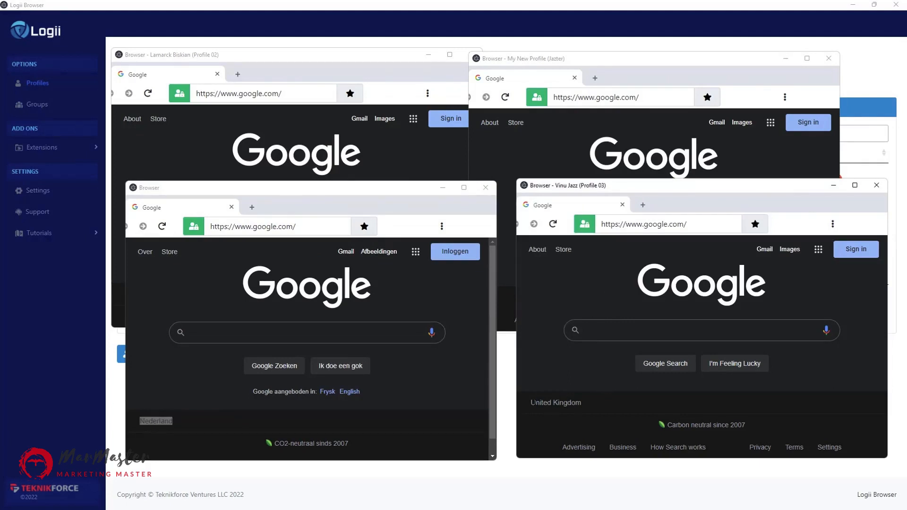
pyautogui.doubleClick(555, 403)
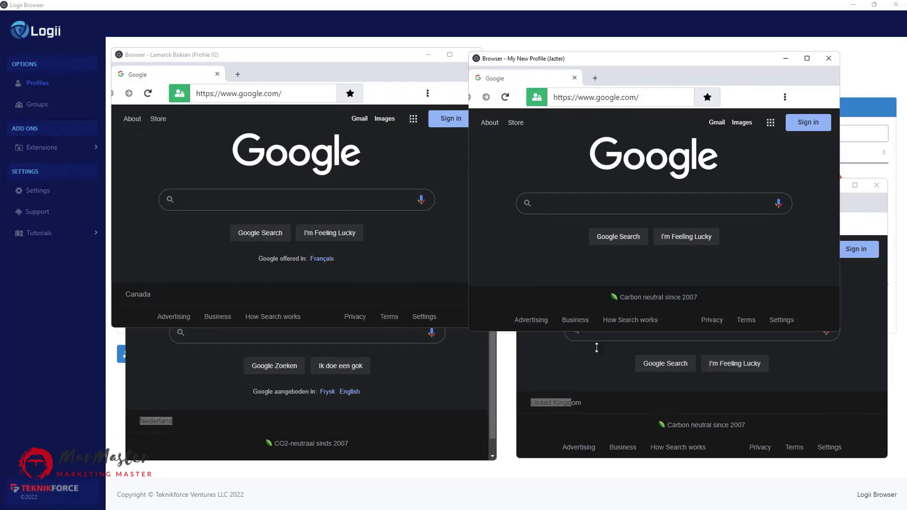
pyautogui.moveTo(469, 273)
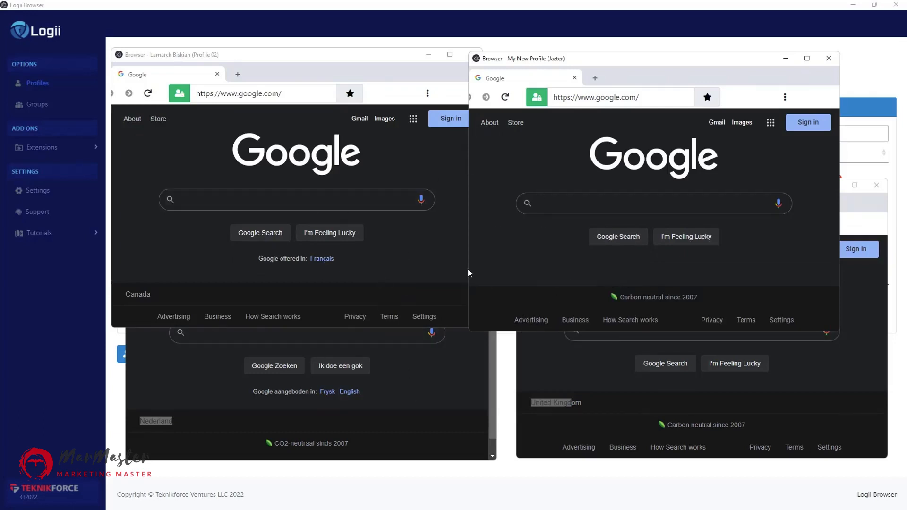
pyautogui.moveTo(567, 177)
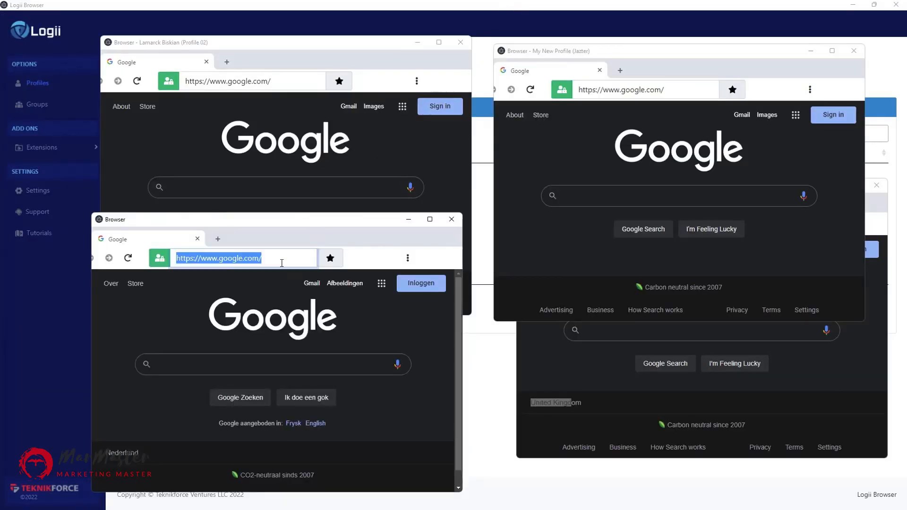
pyautogui.moveTo(587, 334)
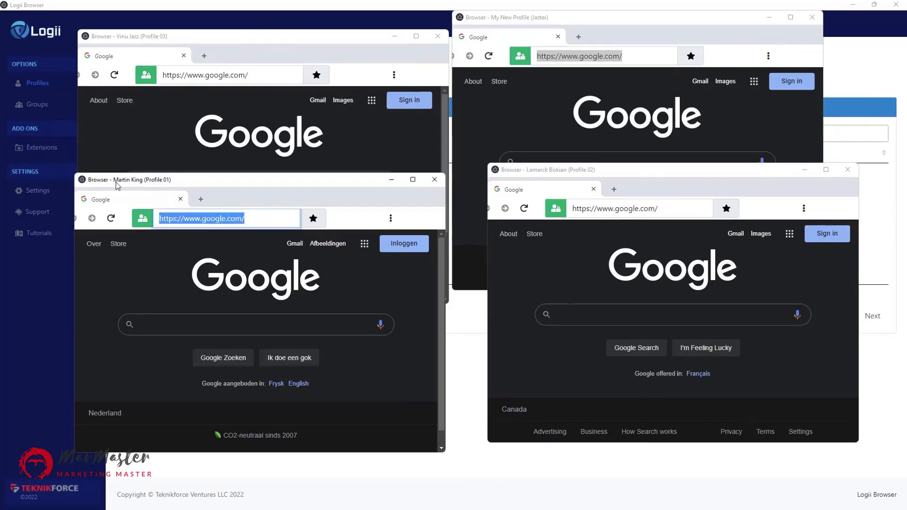
pyautogui.moveTo(122, 185)
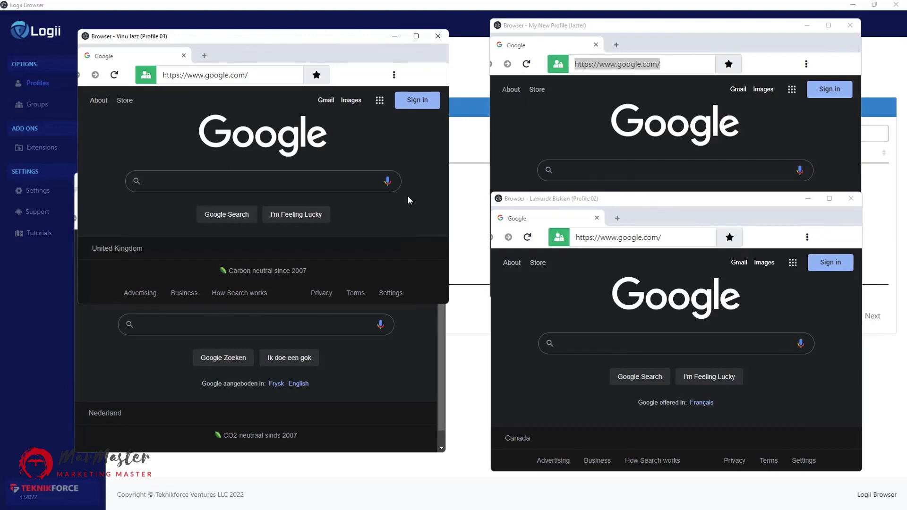
pyautogui.moveTo(381, 393)
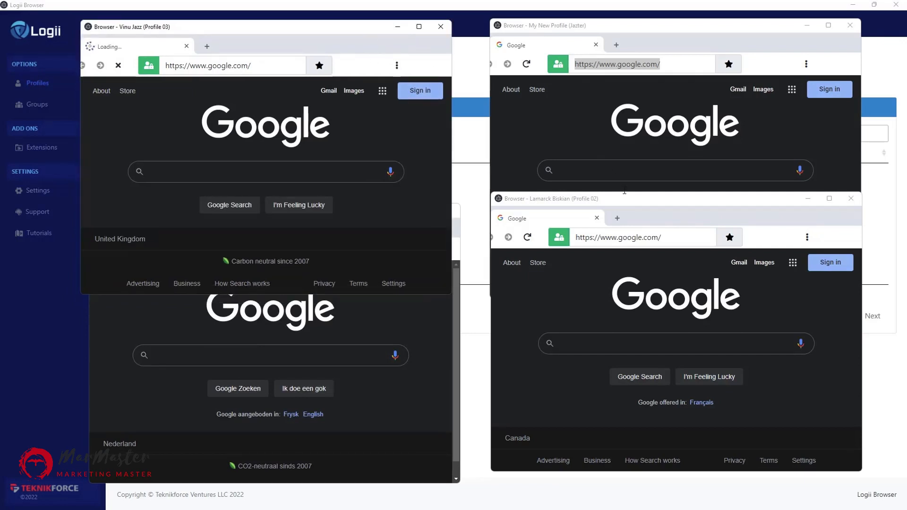
pyautogui.moveTo(659, 321)
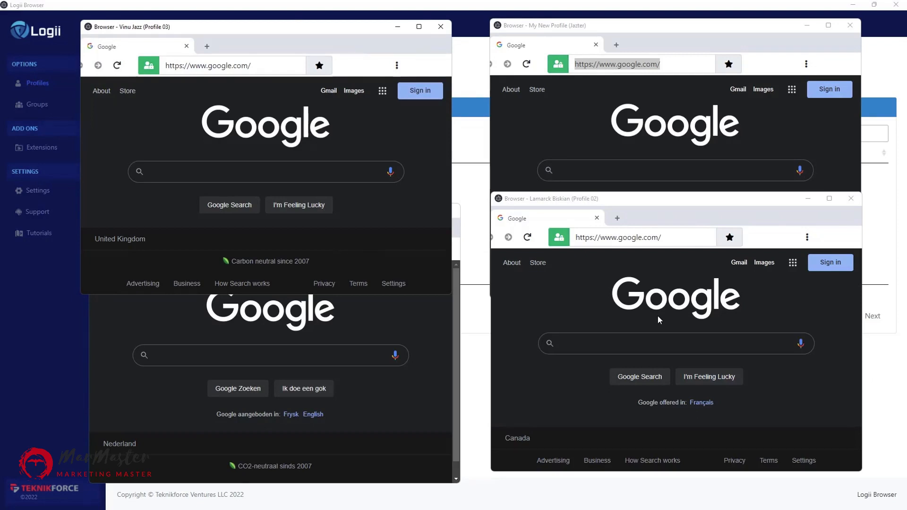
pyautogui.moveTo(503, 310)
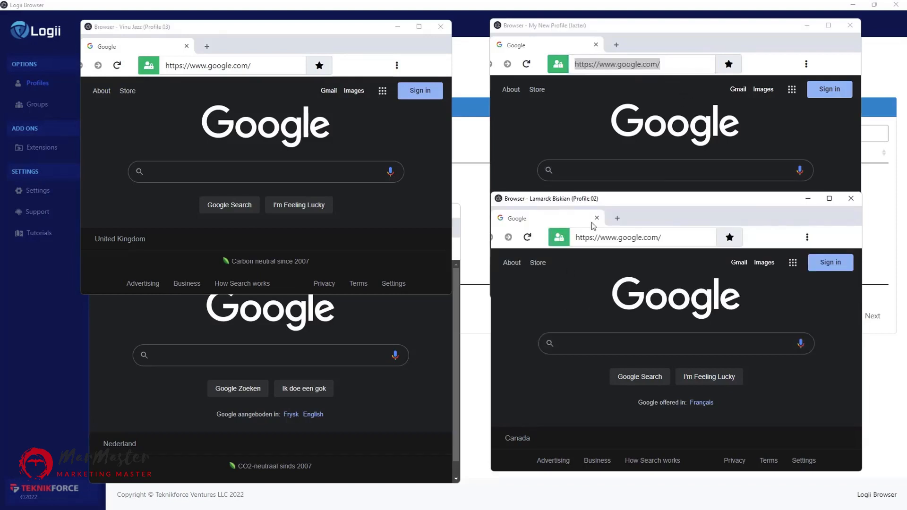
pyautogui.moveTo(394, 162)
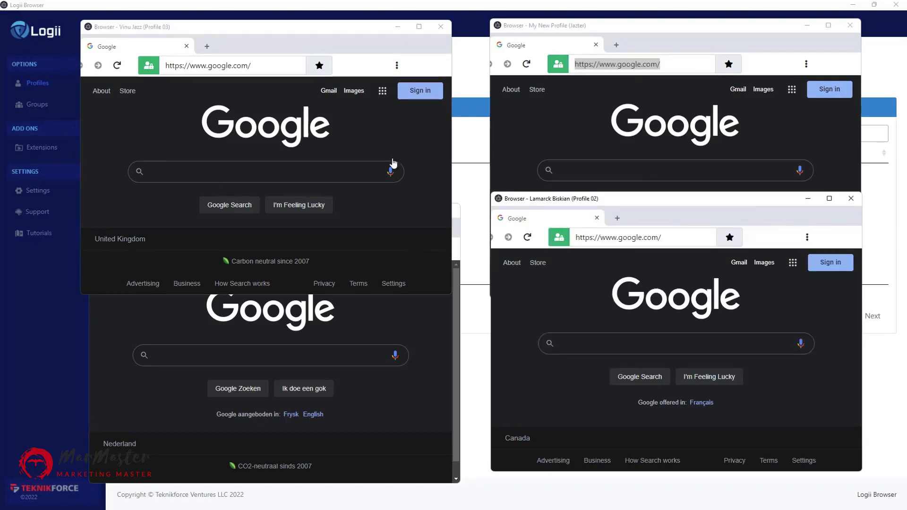
pyautogui.moveTo(423, 166)
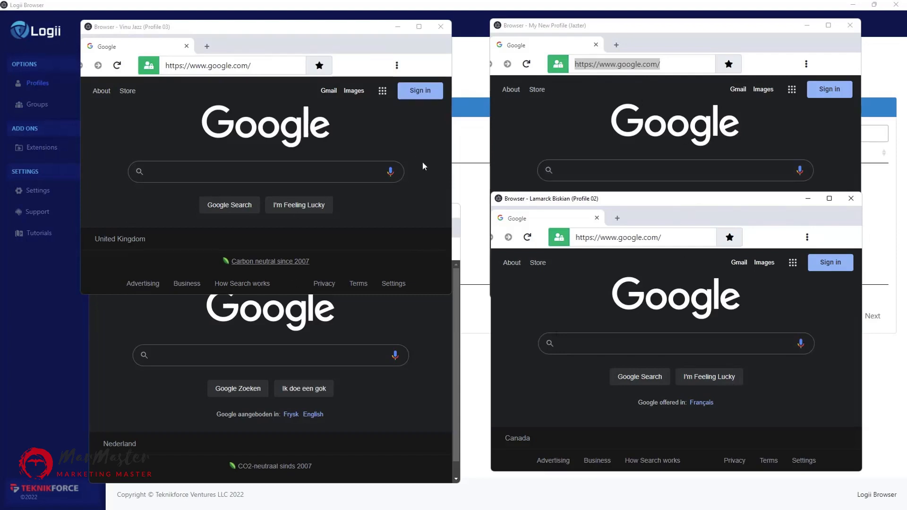
pyautogui.moveTo(409, 207)
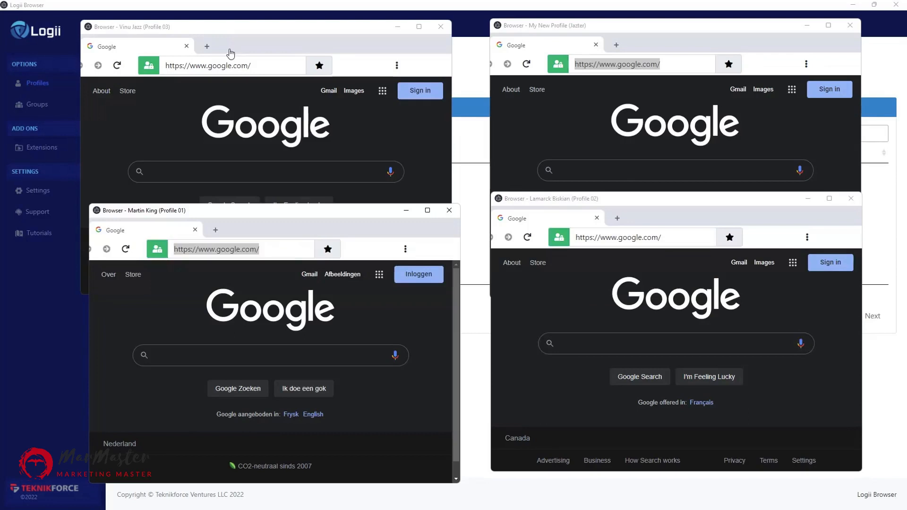
# Add a second Google tab in the United Kingdom profile window.
pyautogui.click(207, 45)
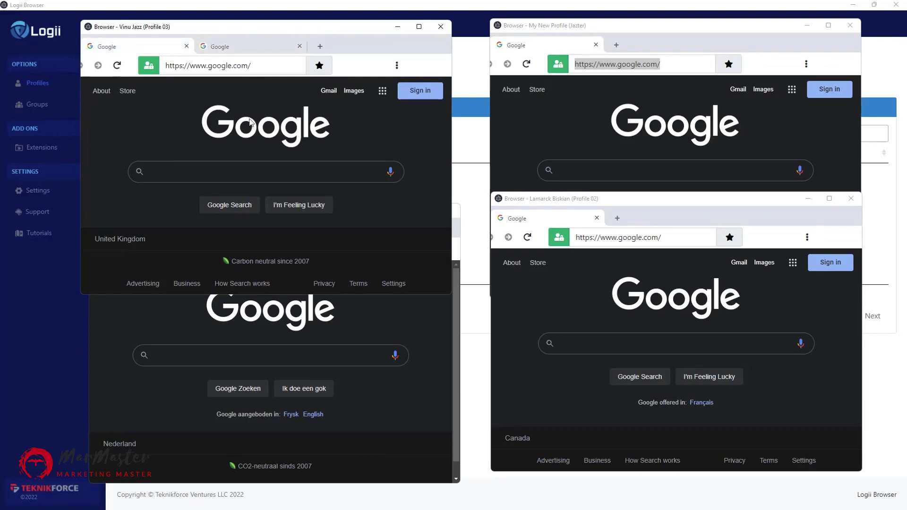
pyautogui.moveTo(324, 283)
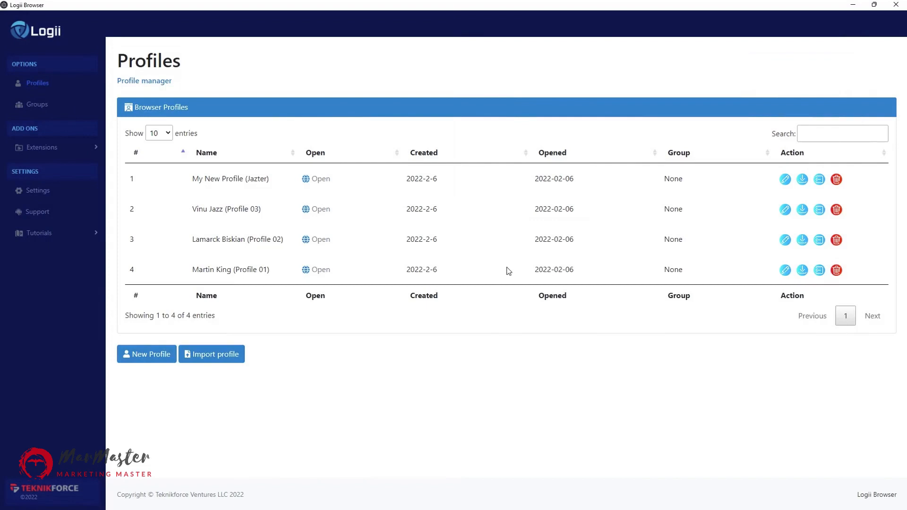
# Launch a profile window and select the address bar in the Vinu Jazz window.
pyautogui.click(315, 209)
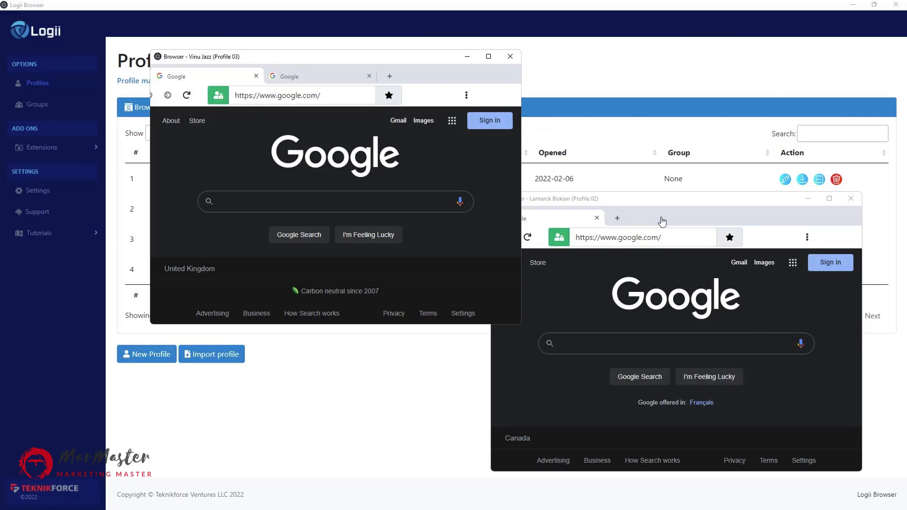
pyautogui.moveTo(472, 150)
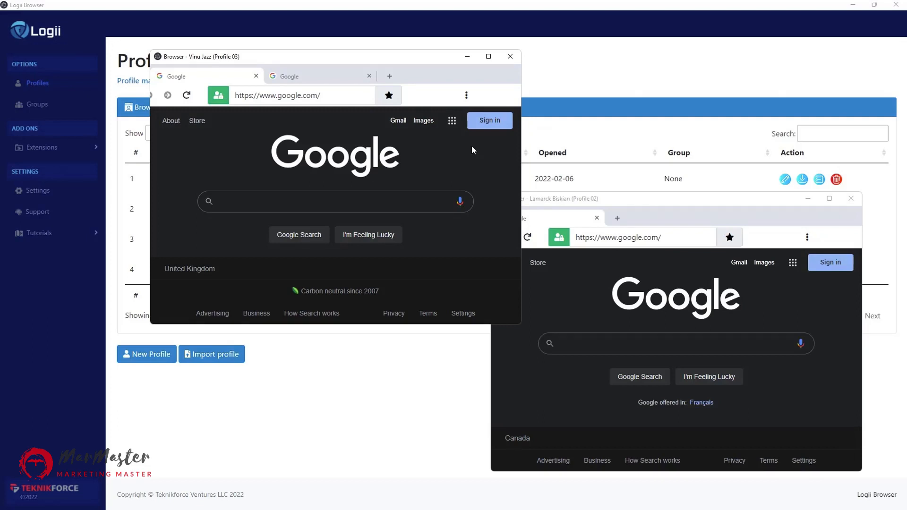
pyautogui.moveTo(398, 99)
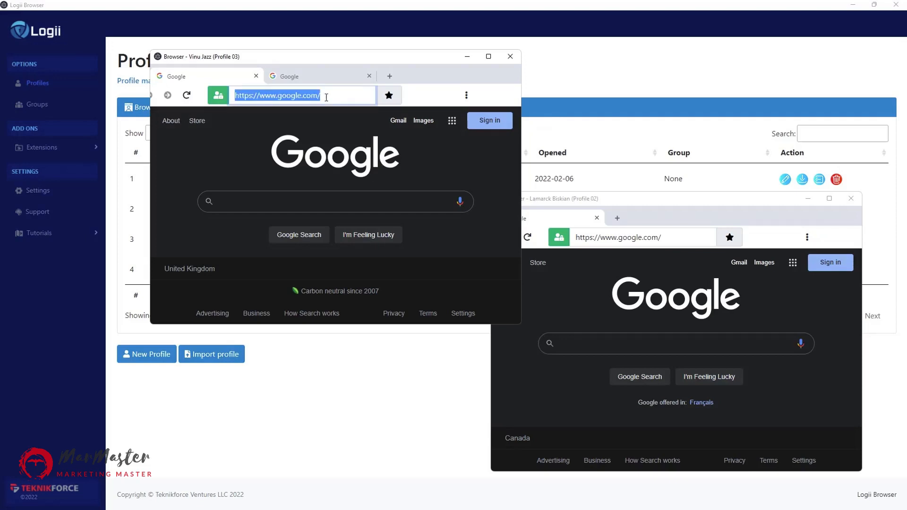
pyautogui.click(642, 236)
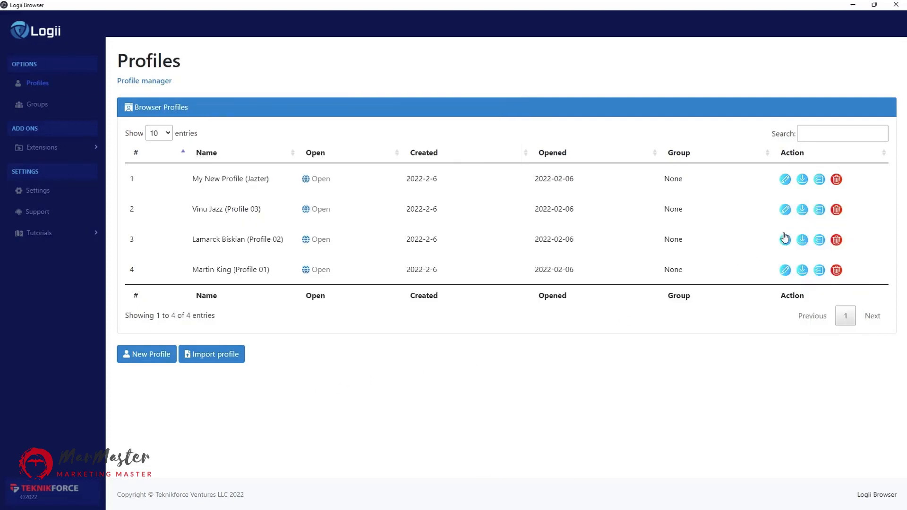
pyautogui.moveTo(802, 179)
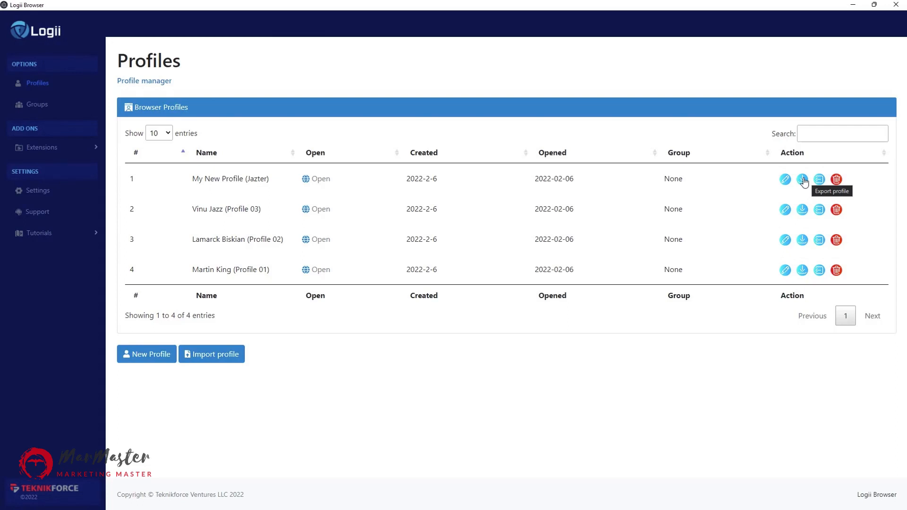
pyautogui.moveTo(189, 375)
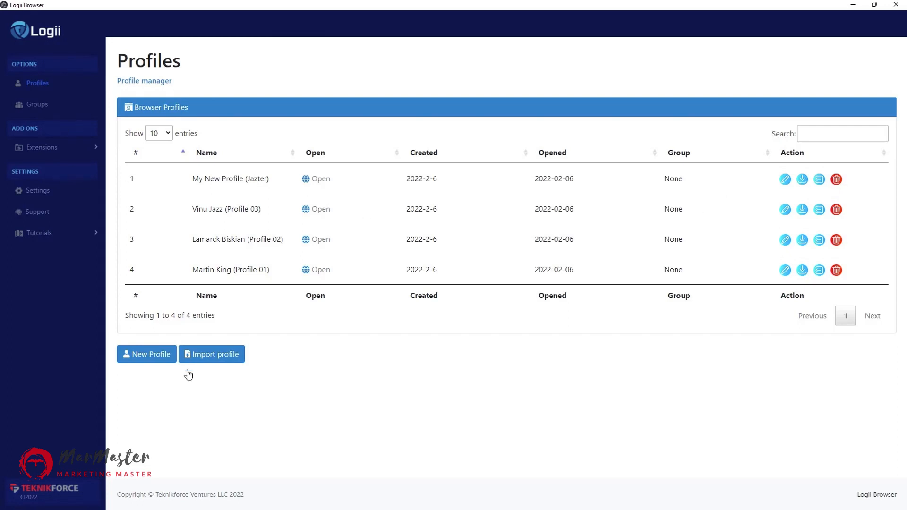
pyautogui.moveTo(270, 361)
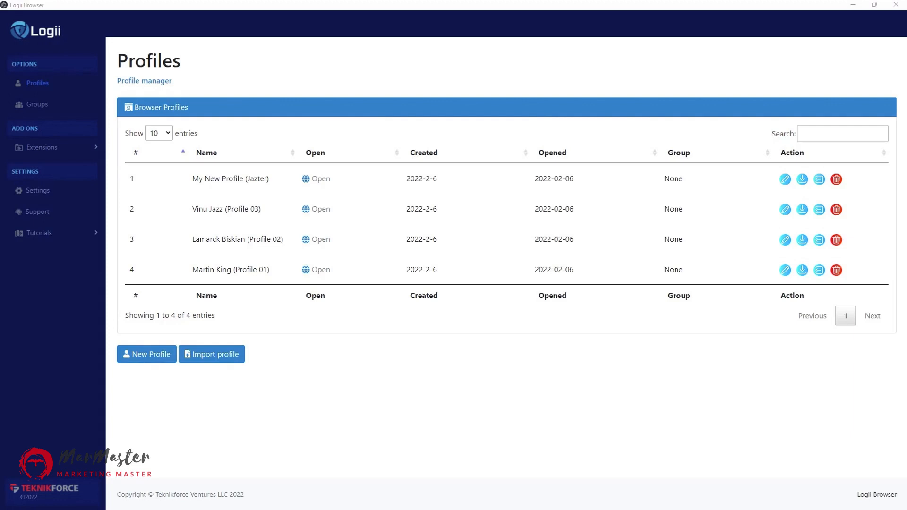
pyautogui.click(210, 355)
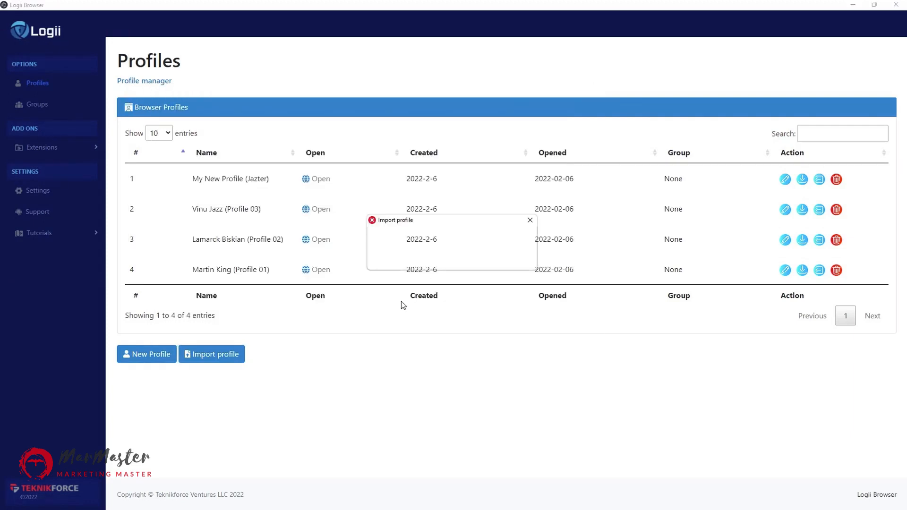
pyautogui.moveTo(529, 220)
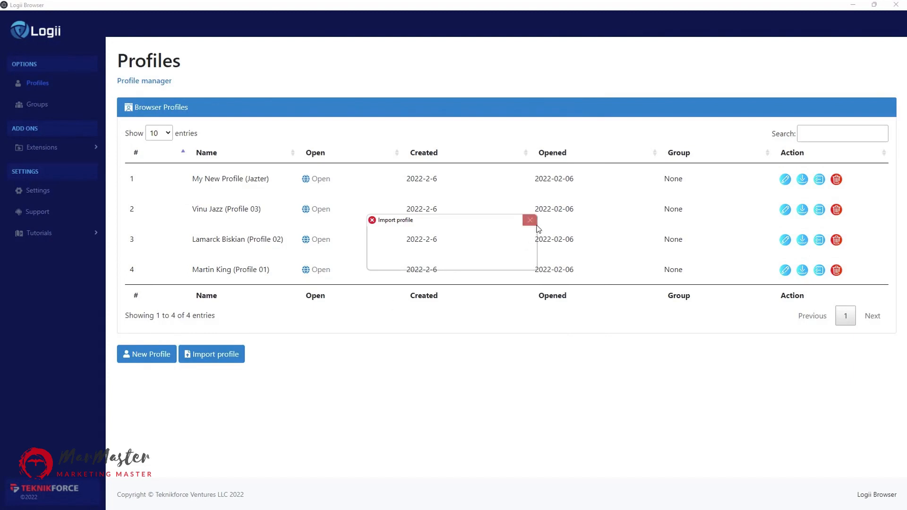
pyautogui.click(530, 220)
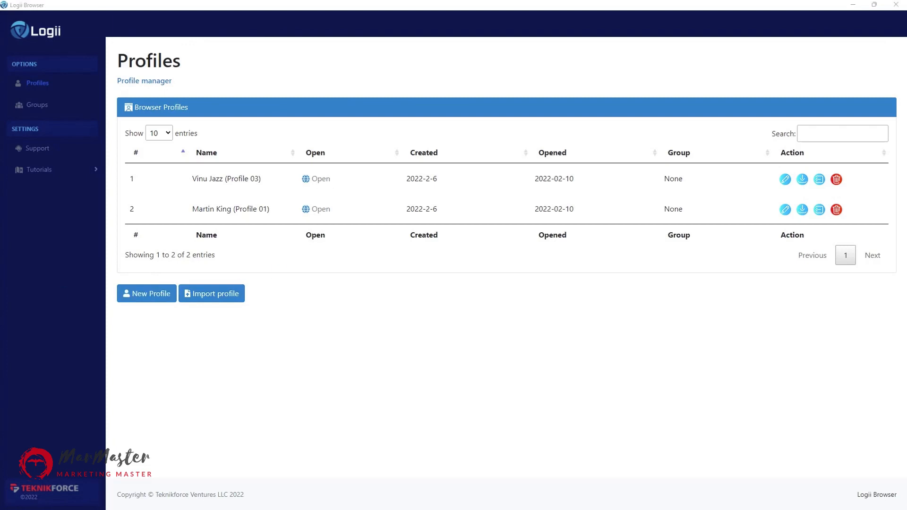
pyautogui.click(316, 179)
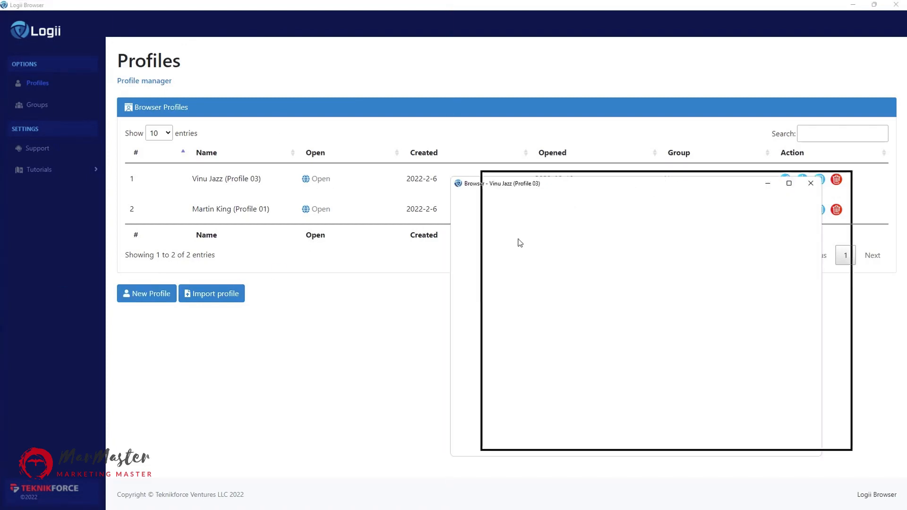
pyautogui.click(811, 183)
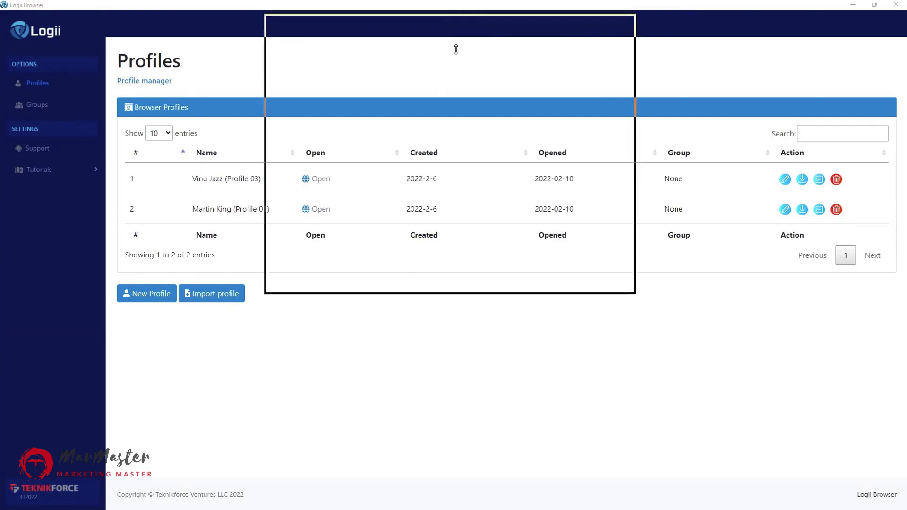
pyautogui.click(316, 208)
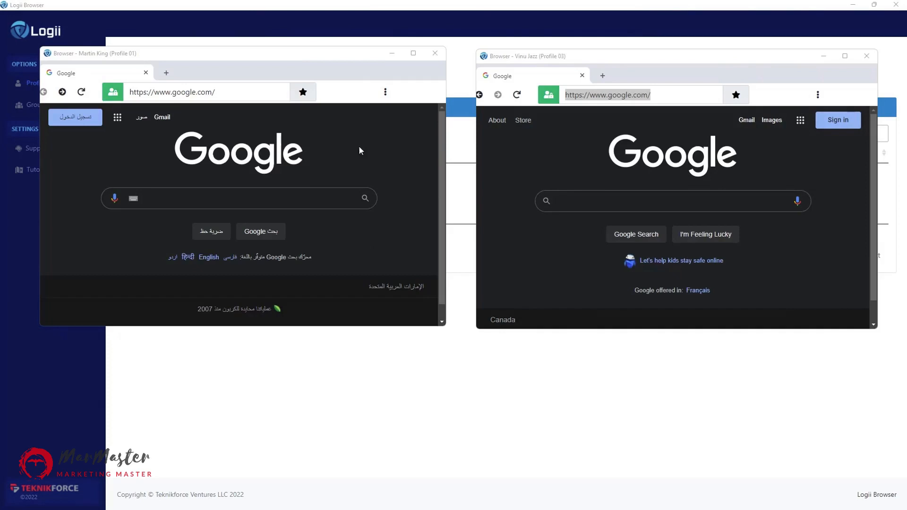
pyautogui.moveTo(540, 265)
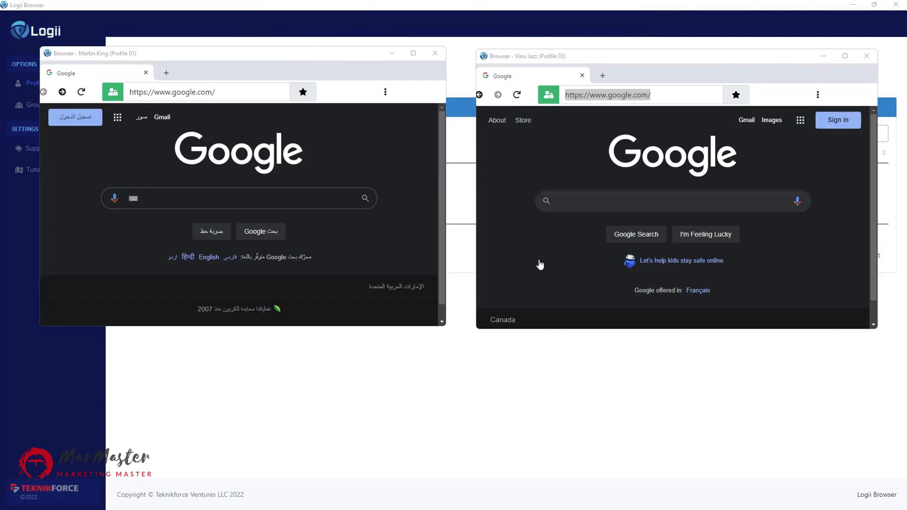
pyautogui.moveTo(459, 226)
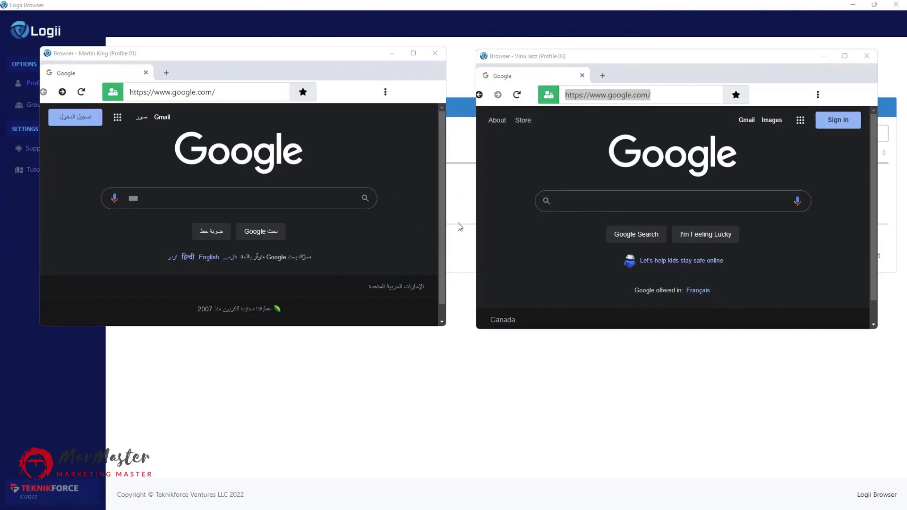
pyautogui.moveTo(393, 251)
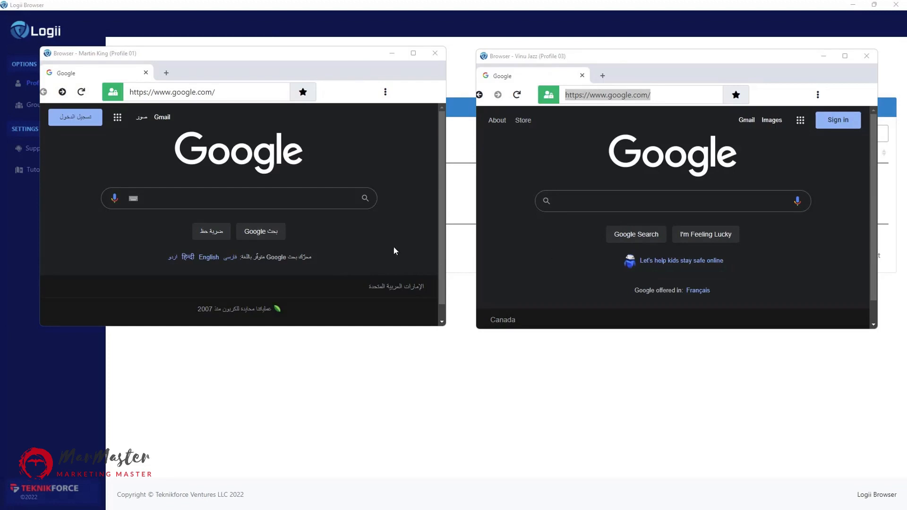
pyautogui.click(237, 199)
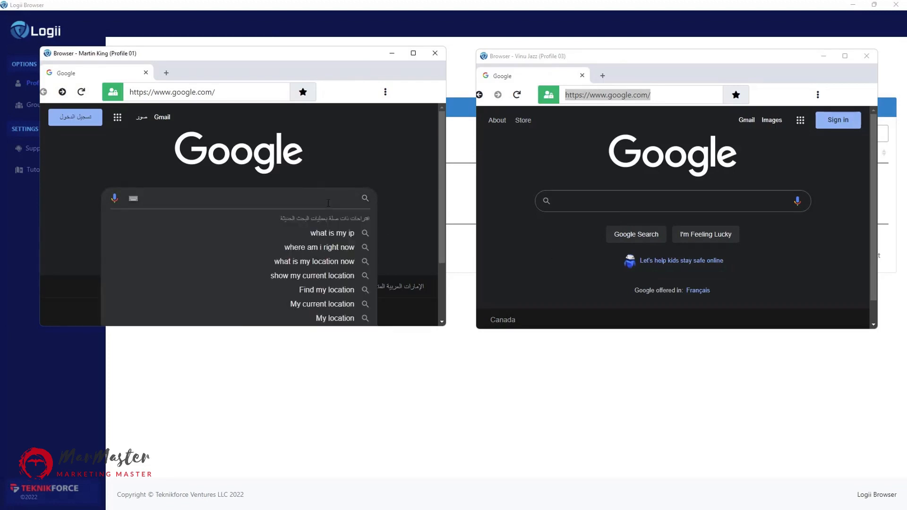
# Search 'what is my location' on Google and scroll to the location map.
pyautogui.write('what is my location')
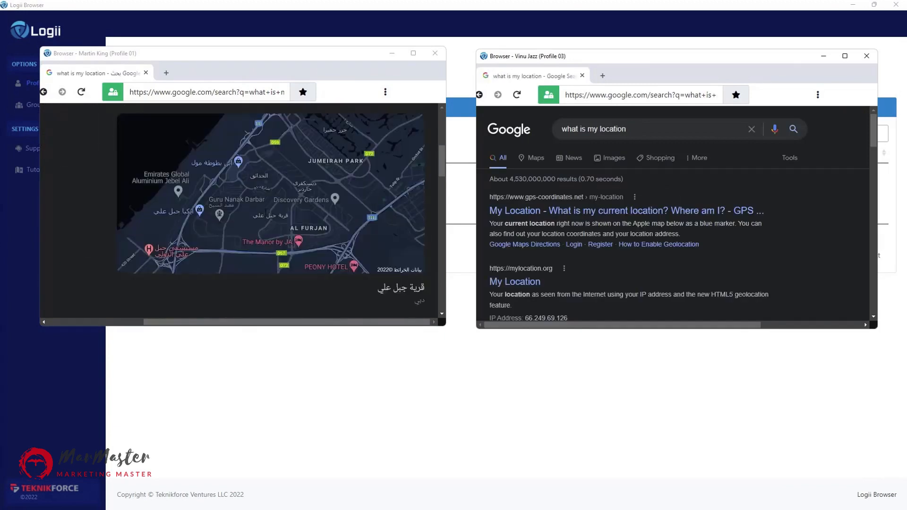
pyautogui.moveTo(194, 186)
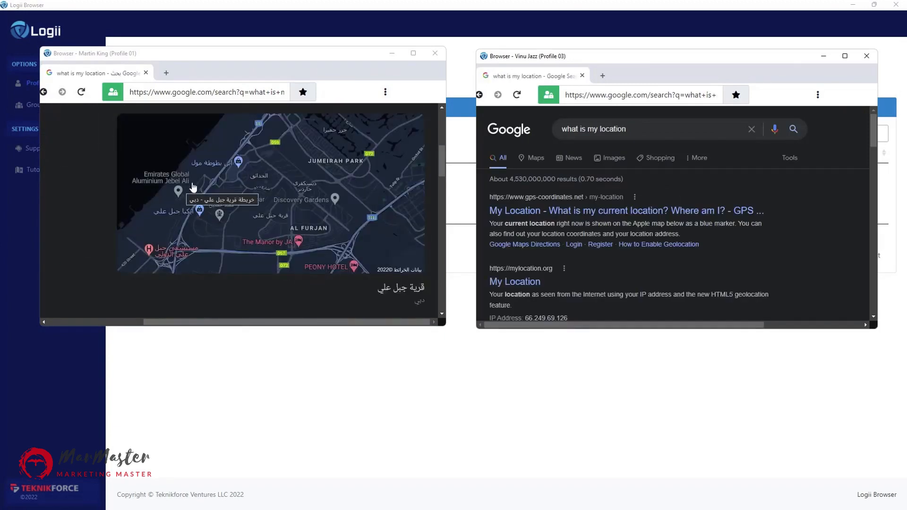
pyautogui.scroll(-3)
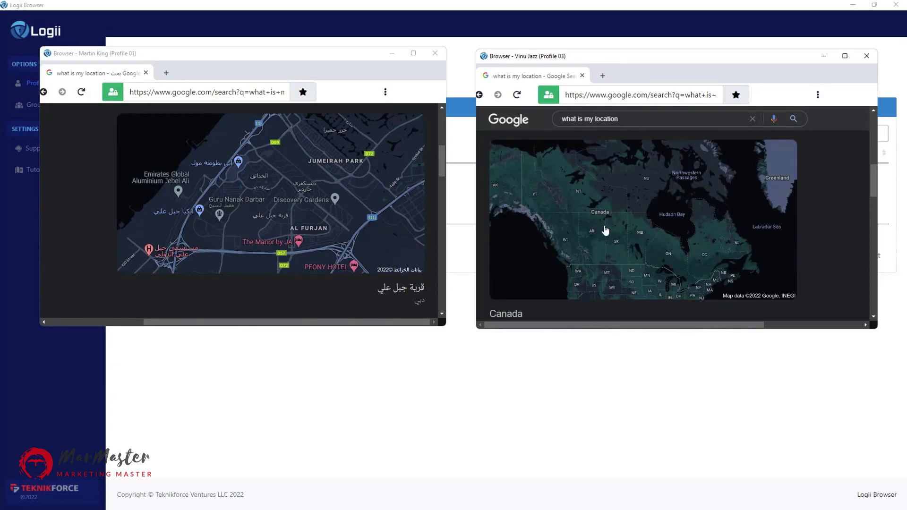
pyautogui.moveTo(170, 74)
pyautogui.write('facebo')
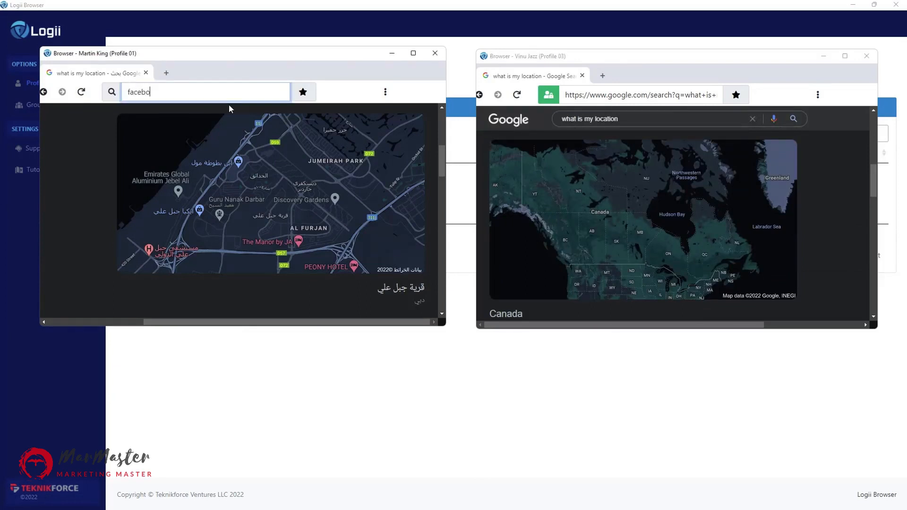
pyautogui.press('Return')
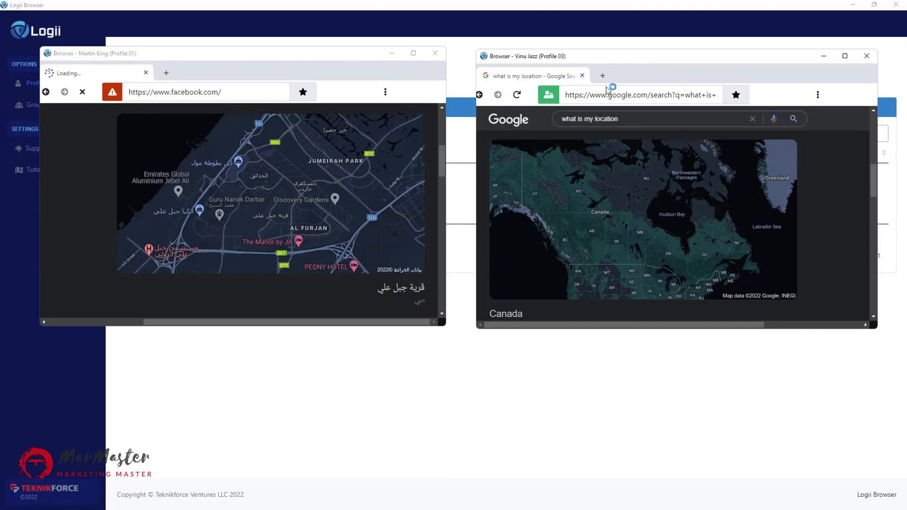
pyautogui.write('facebook')
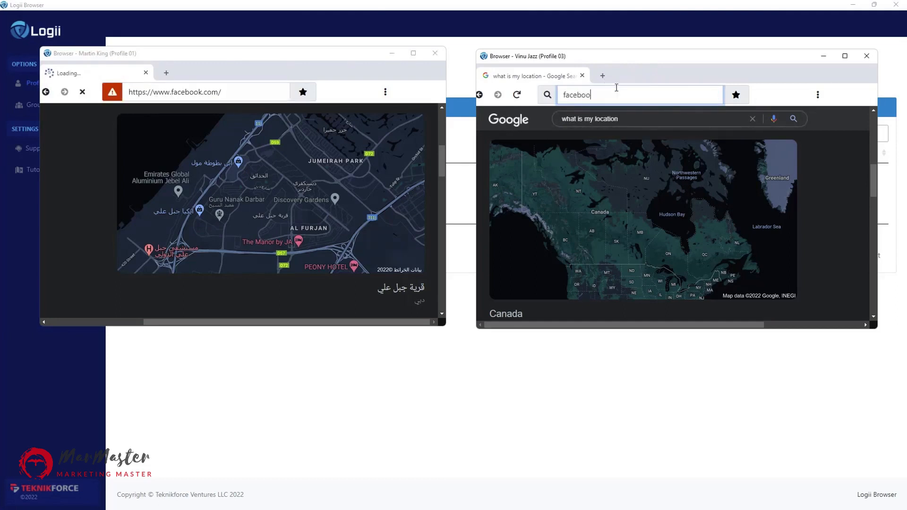
pyautogui.press('Return')
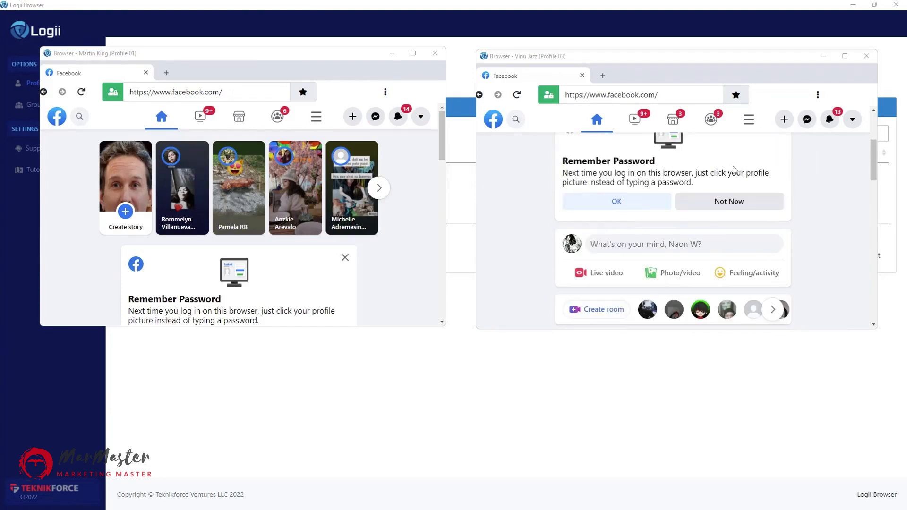
pyautogui.moveTo(339, 389)
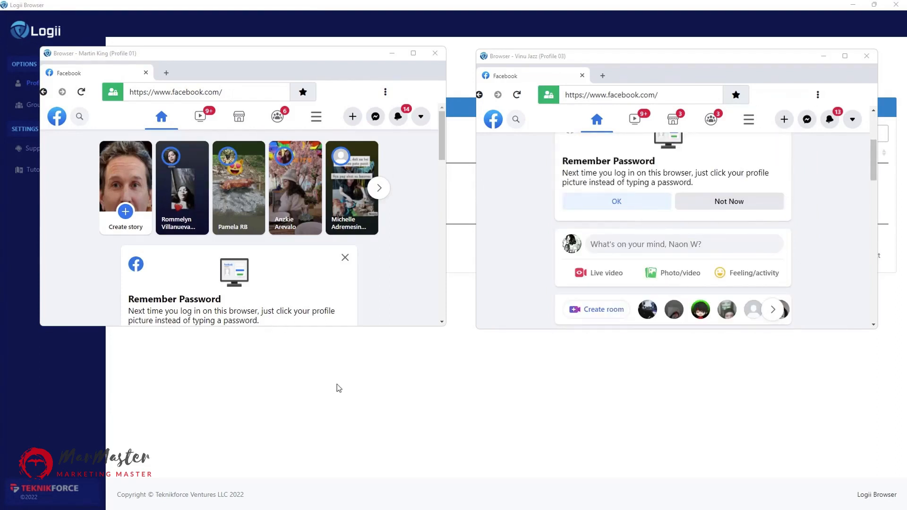
pyautogui.click(37, 83)
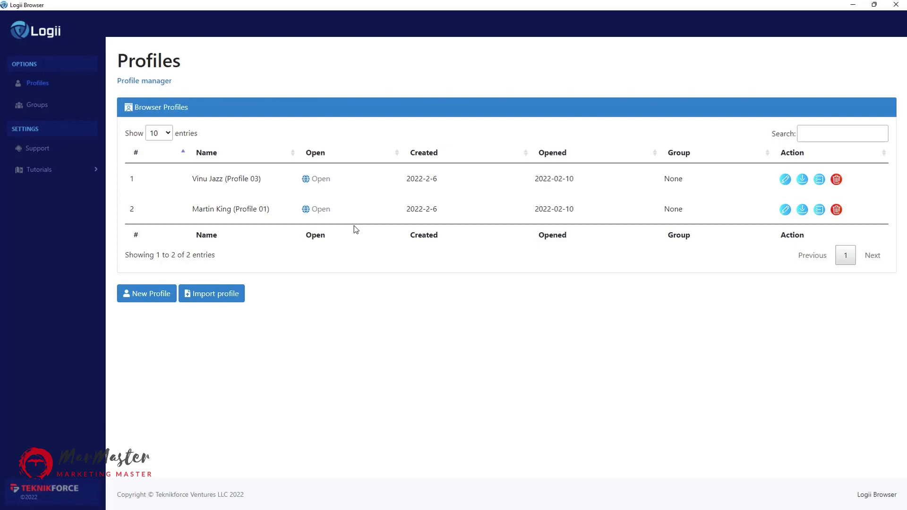
pyautogui.moveTo(355, 229)
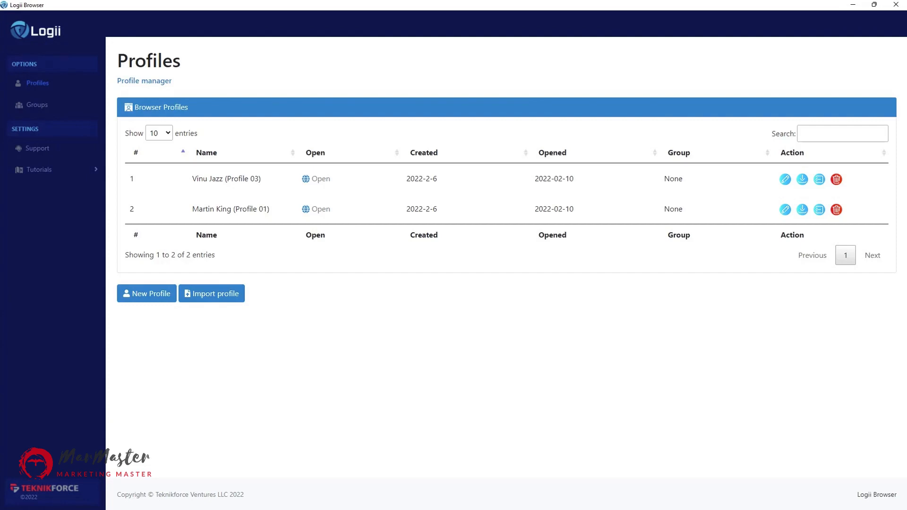